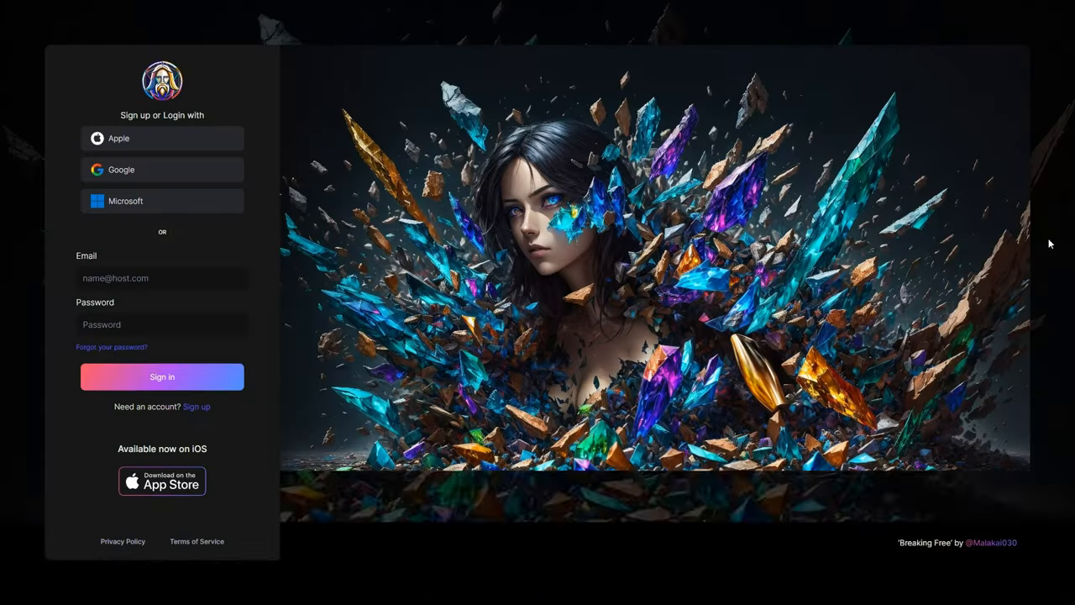
# Sign in to Leonardo.Ai and dismiss the 'How to use Motion' introduction
pyautogui.click(161, 169)
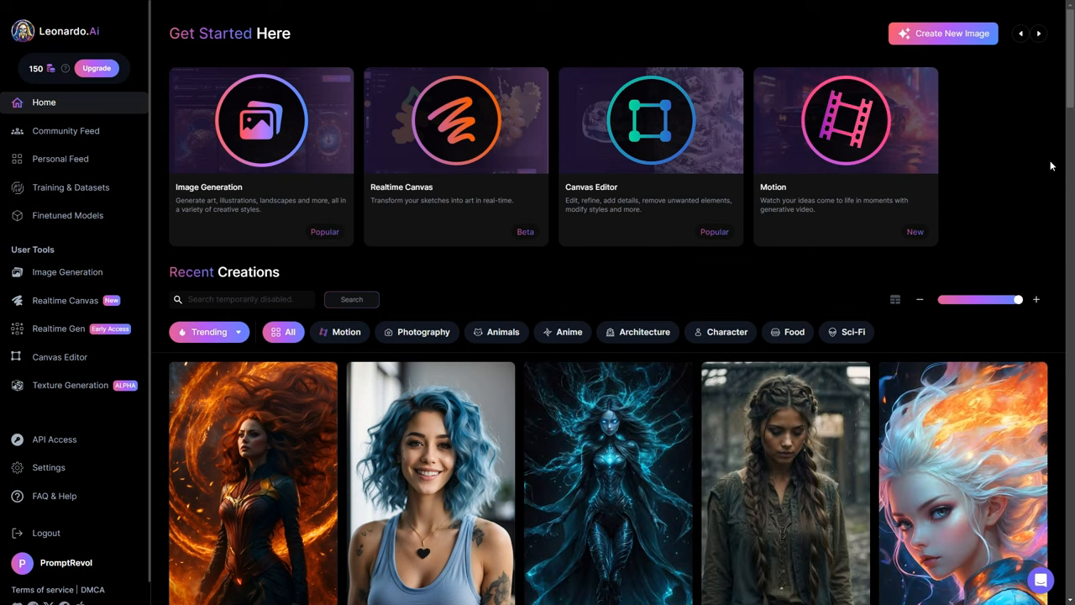
pyautogui.moveTo(865, 192)
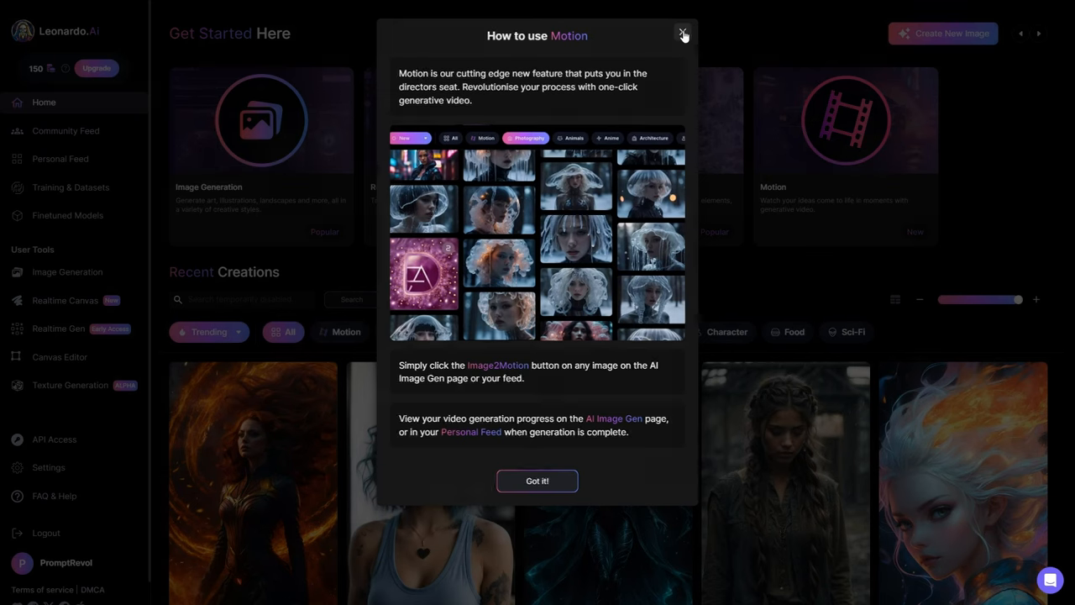
pyautogui.click(683, 35)
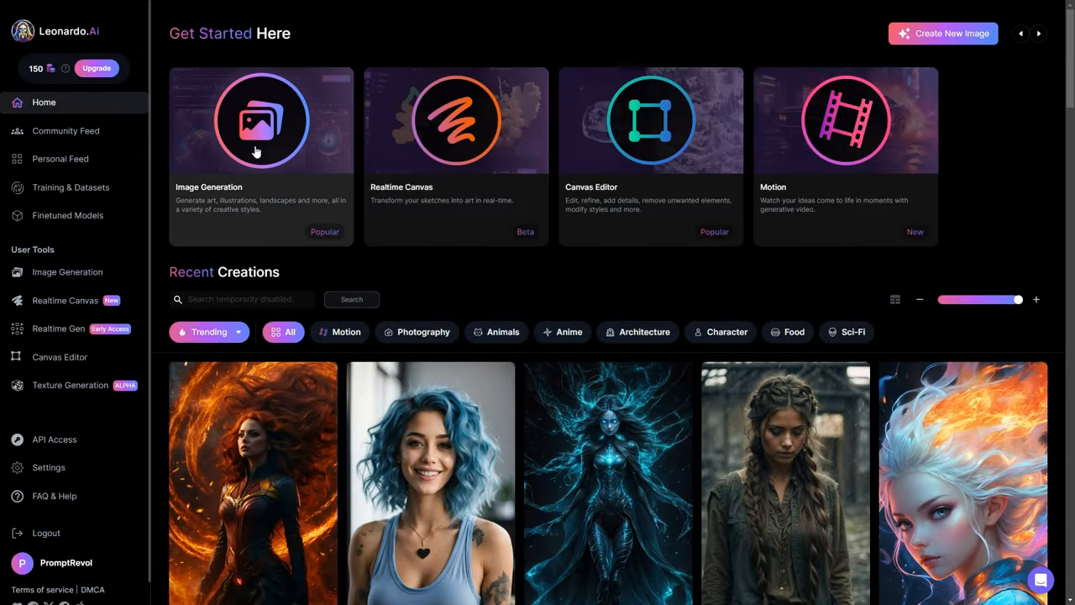
pyautogui.scroll(-3)
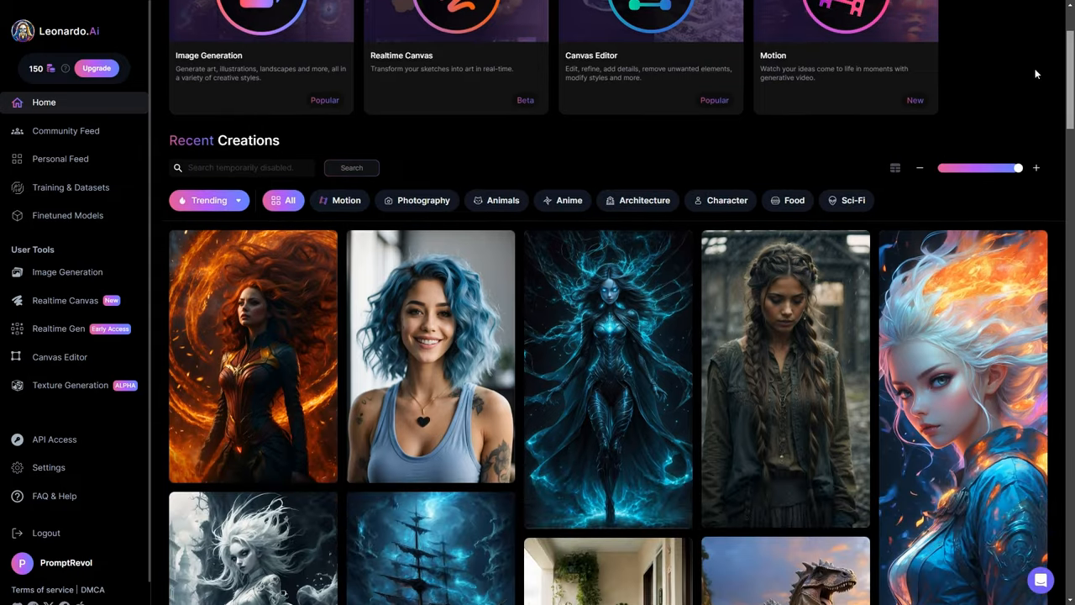
pyautogui.scroll(-3)
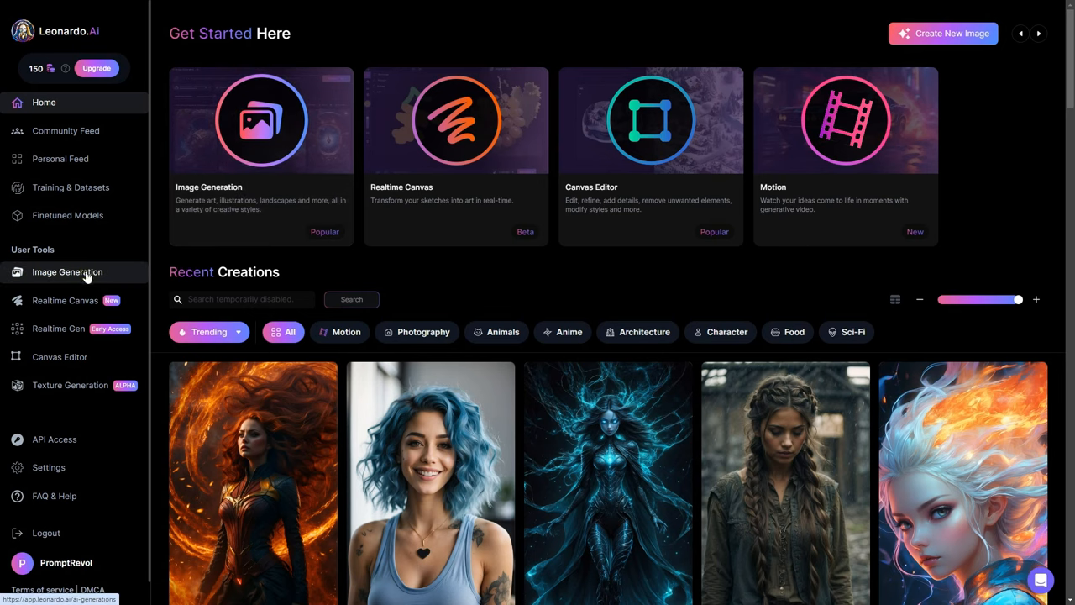
# In Image Generation, enter the prompt 'A group of aliens, with intricate colorful features, interacting with each other.'
pyautogui.click(67, 271)
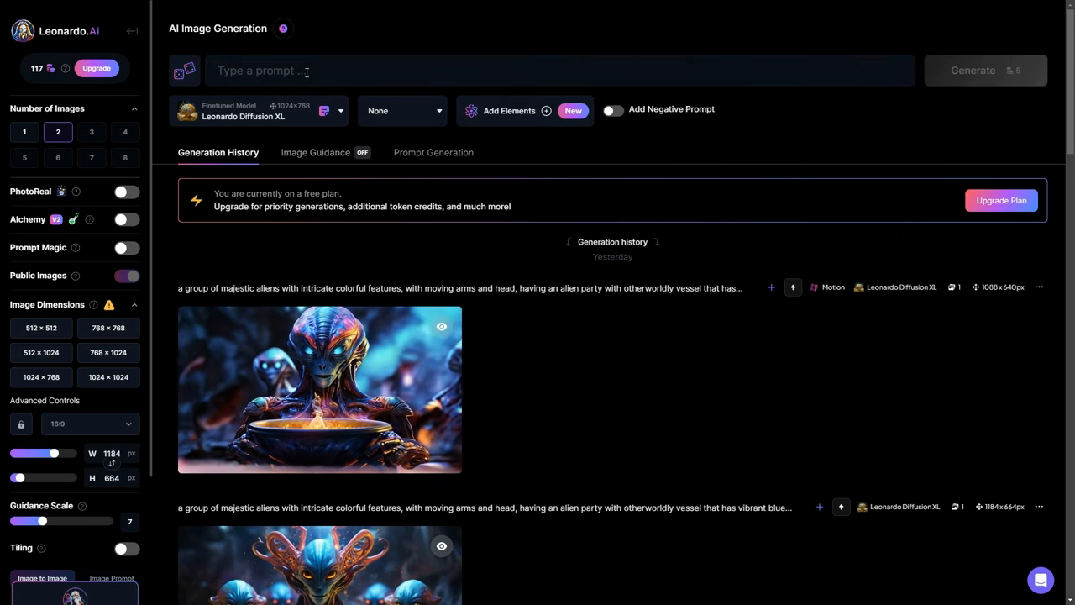
pyautogui.click(545, 71)
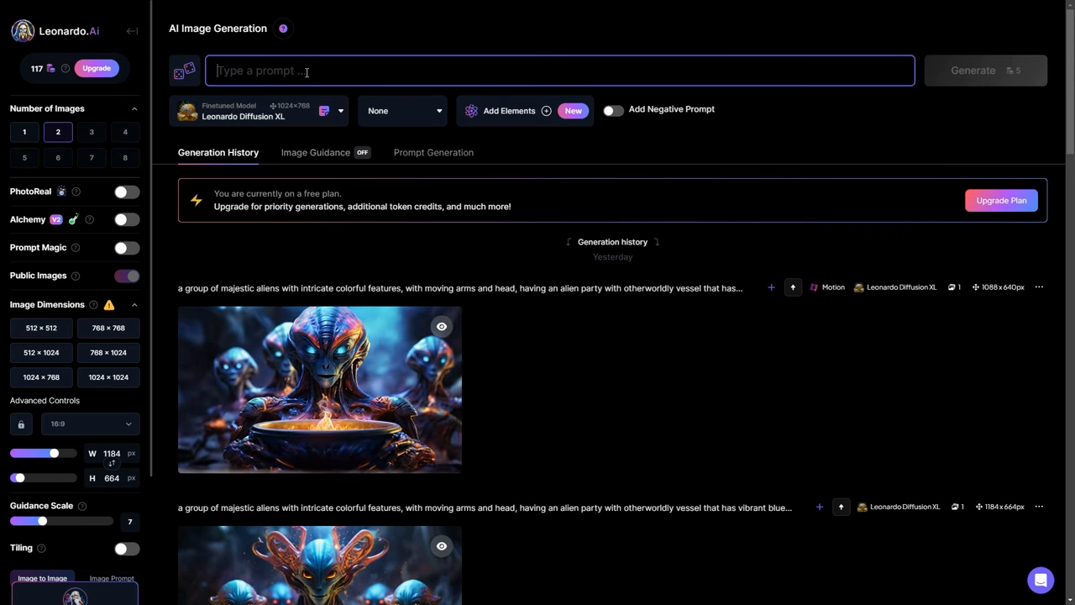
pyautogui.write('A group of aliens, with intricate colorful features, interacting with each other.')
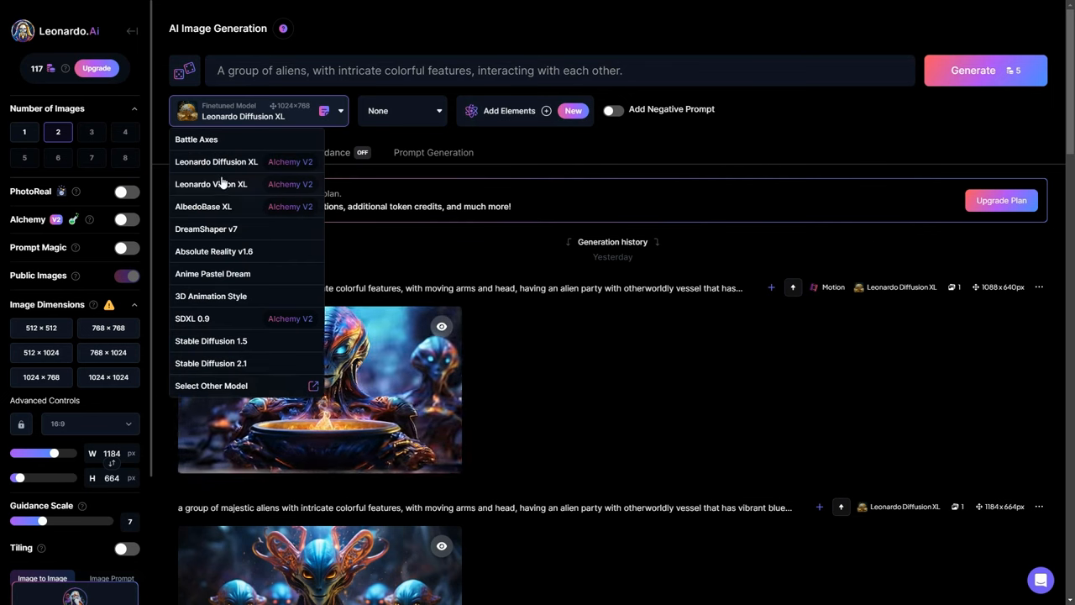
pyautogui.moveTo(216, 161)
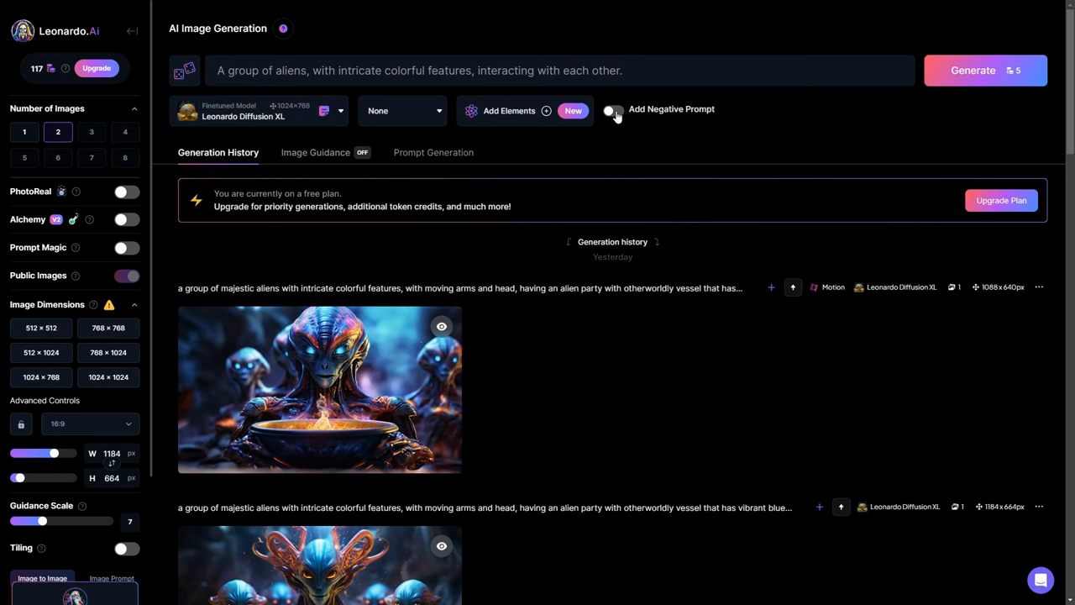
pyautogui.click(613, 111)
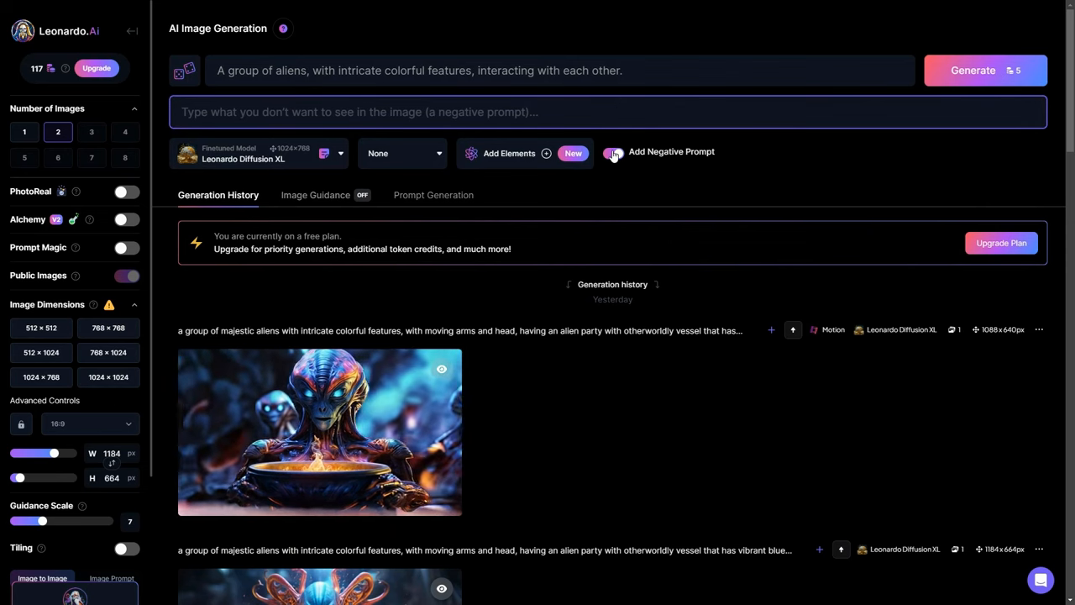
pyautogui.click(613, 151)
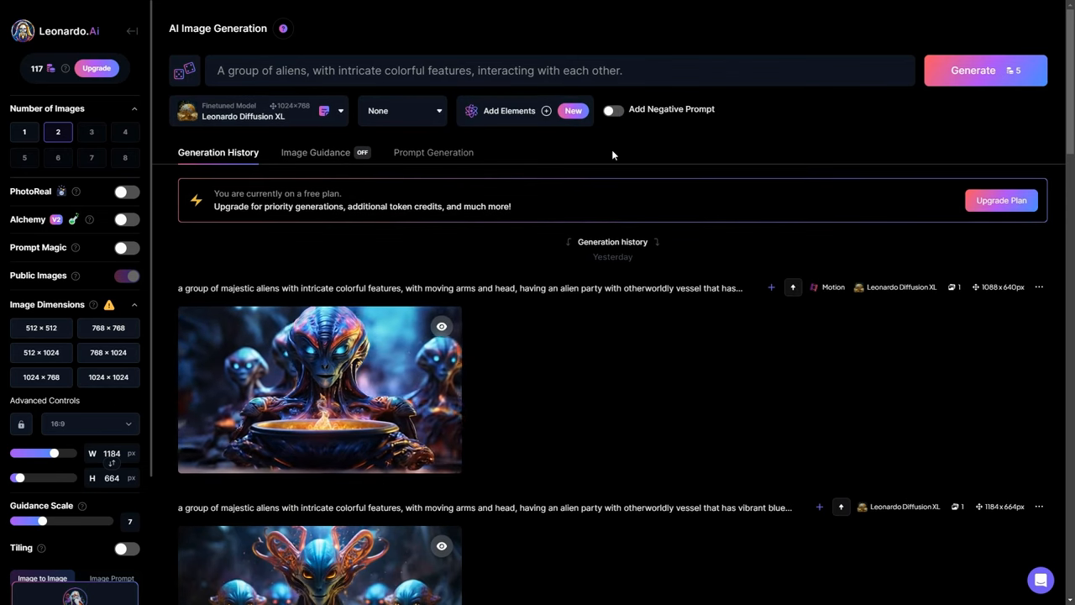
pyautogui.click(24, 132)
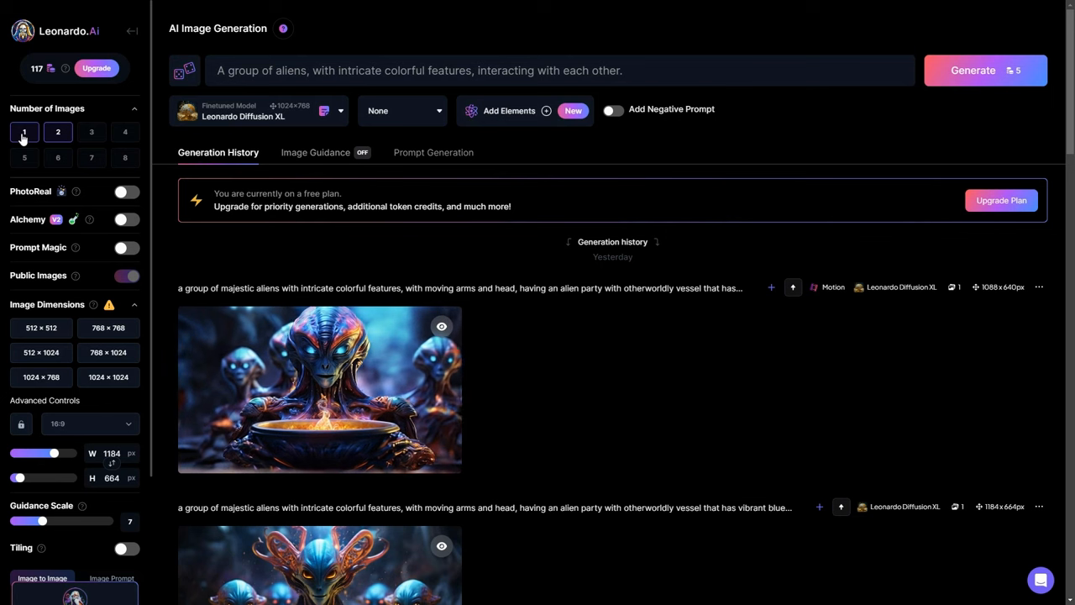
pyautogui.click(57, 132)
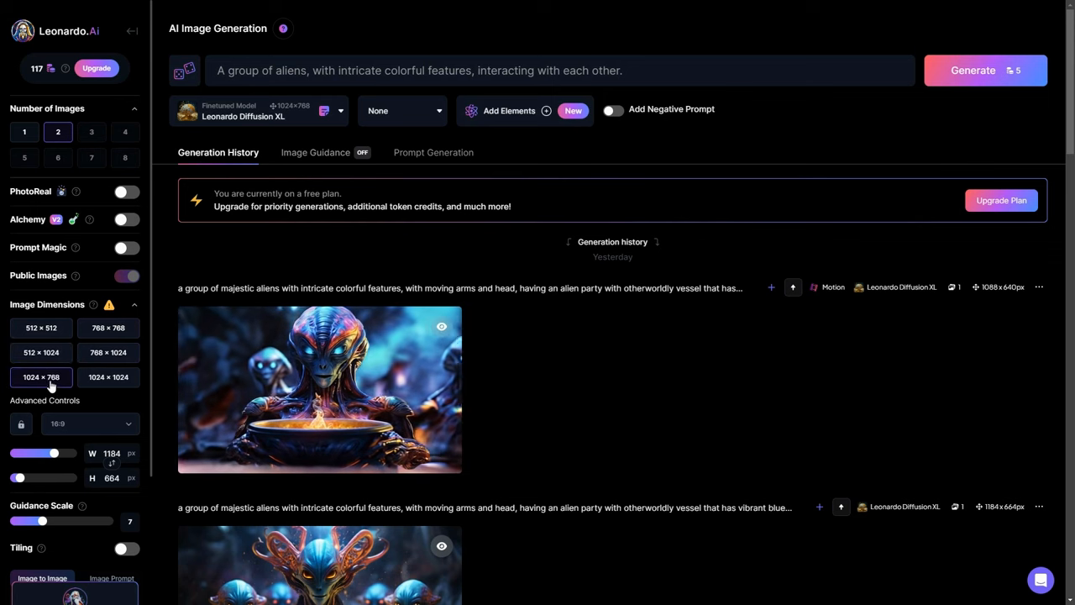
pyautogui.click(90, 422)
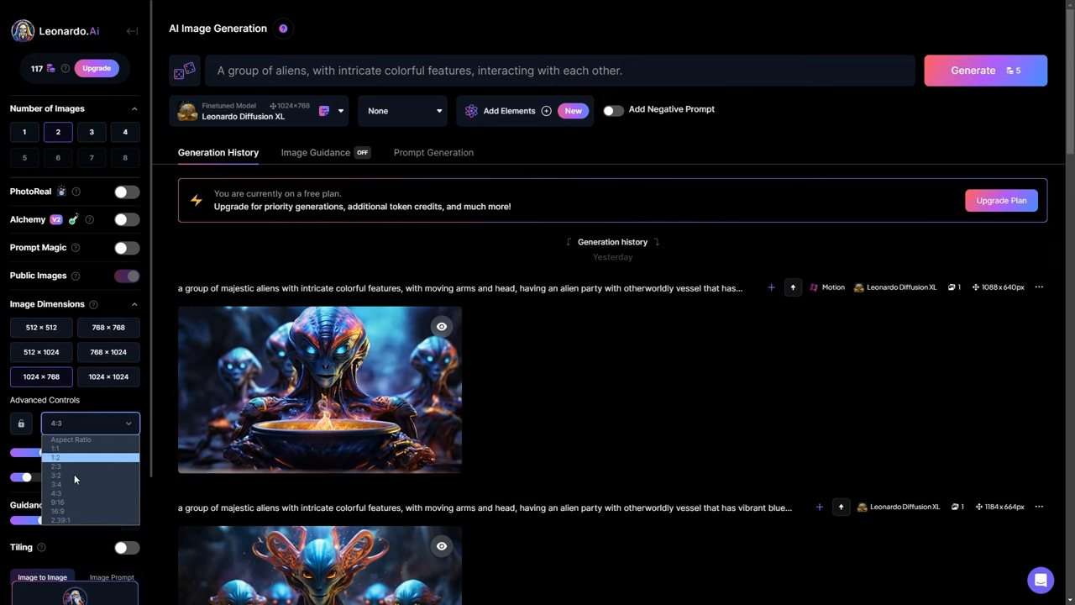
pyautogui.click(58, 510)
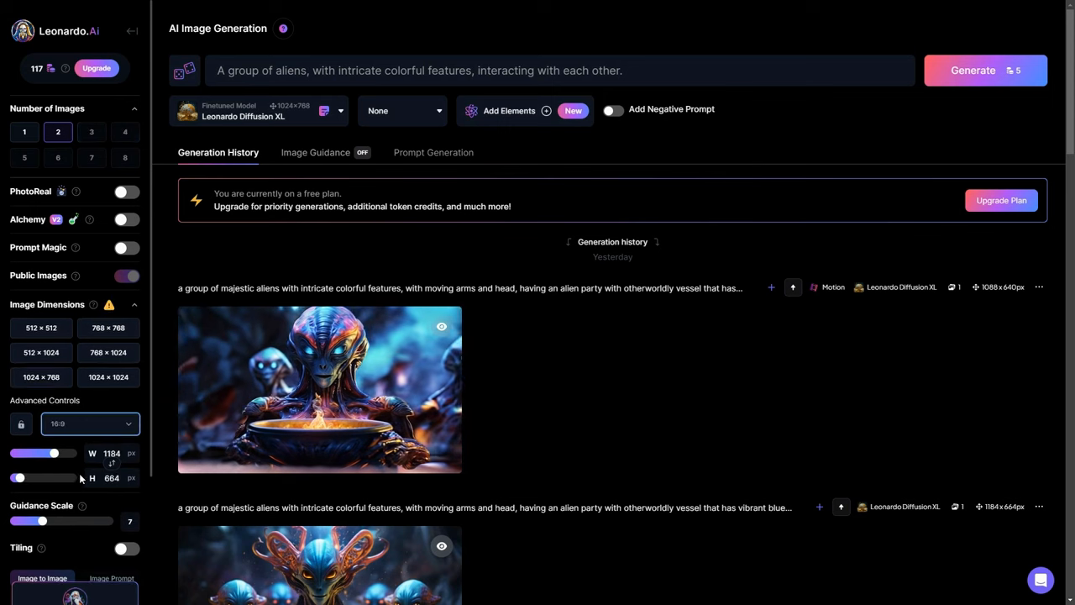
pyautogui.click(88, 423)
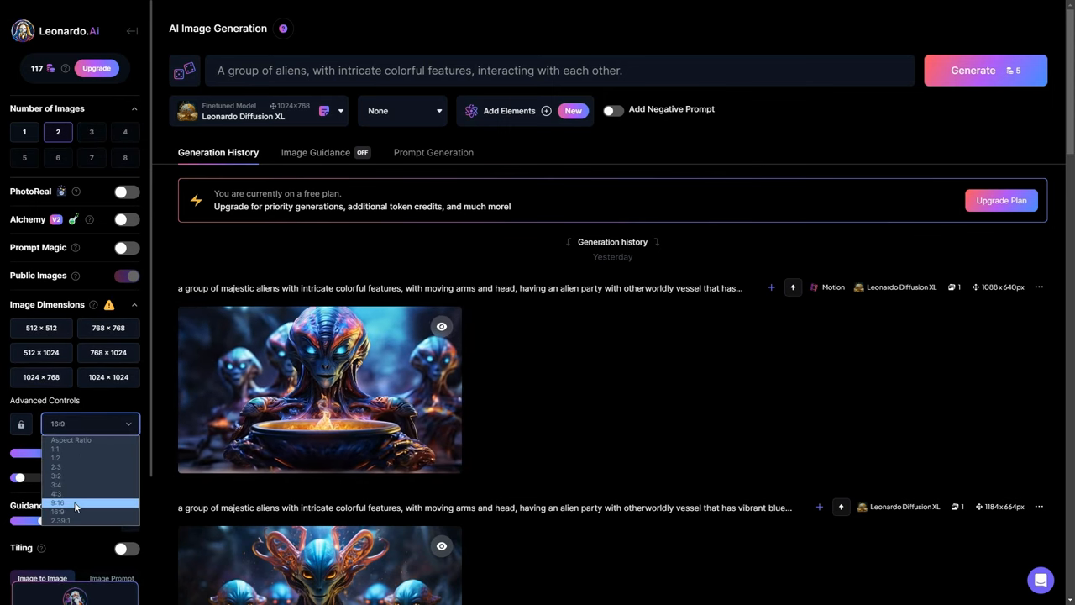
pyautogui.click(57, 512)
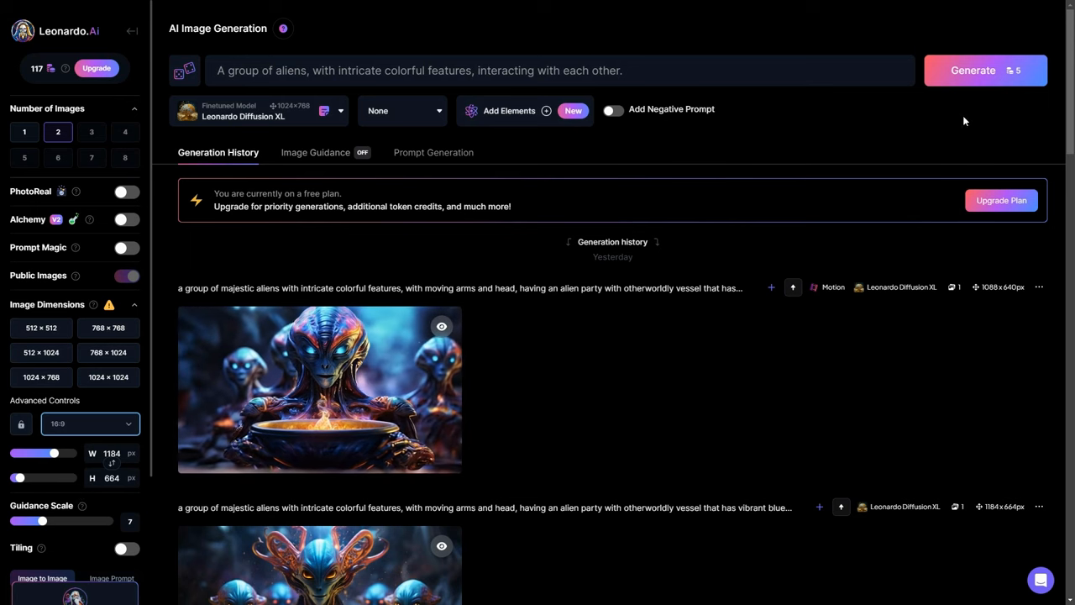
pyautogui.moveTo(974, 70)
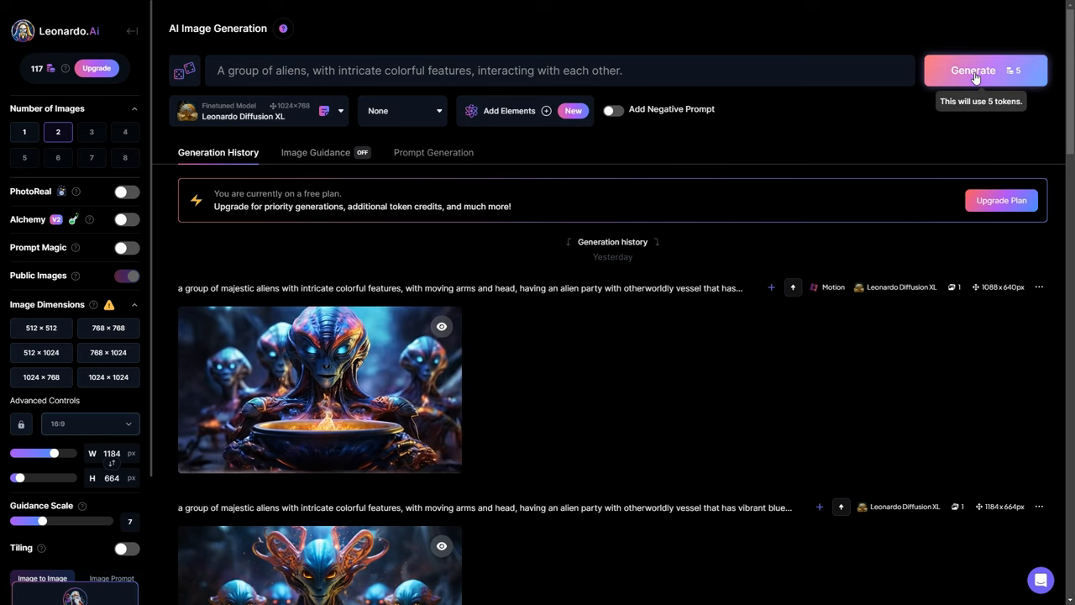
# Generate images from the colorful aliens prompt
pyautogui.click(985, 70)
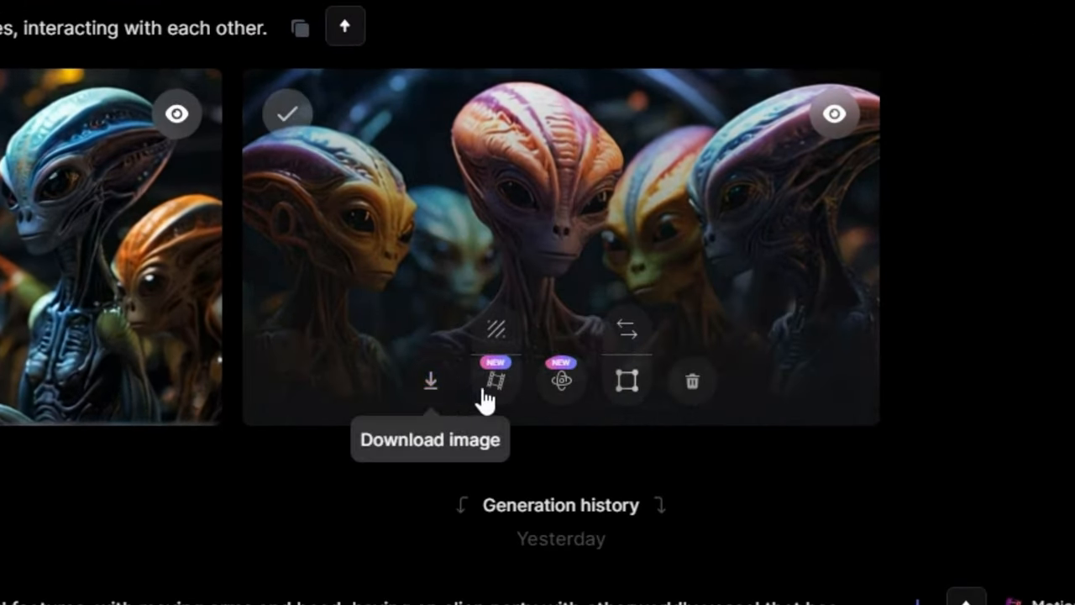
pyautogui.moveTo(495, 382)
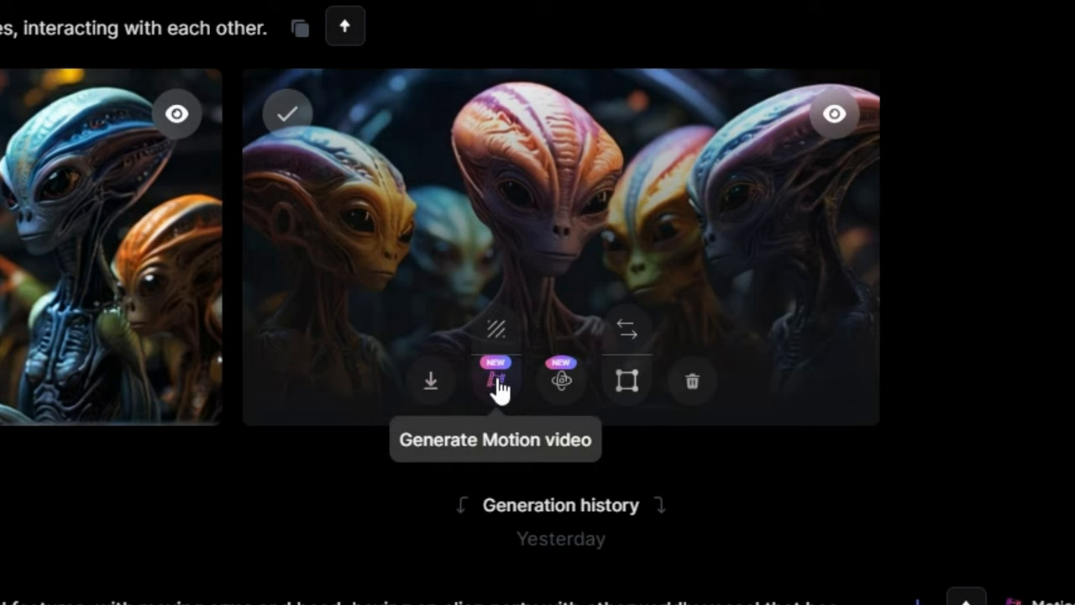
# Open Image2Motion for the alien image and set motion strength to 5
pyautogui.click(498, 381)
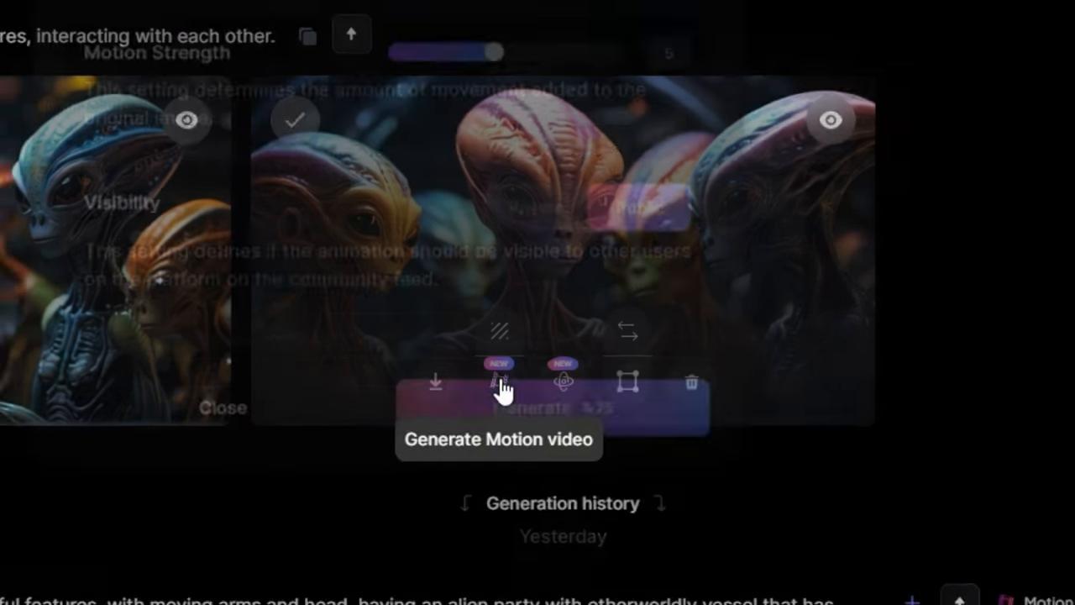
pyautogui.click(498, 382)
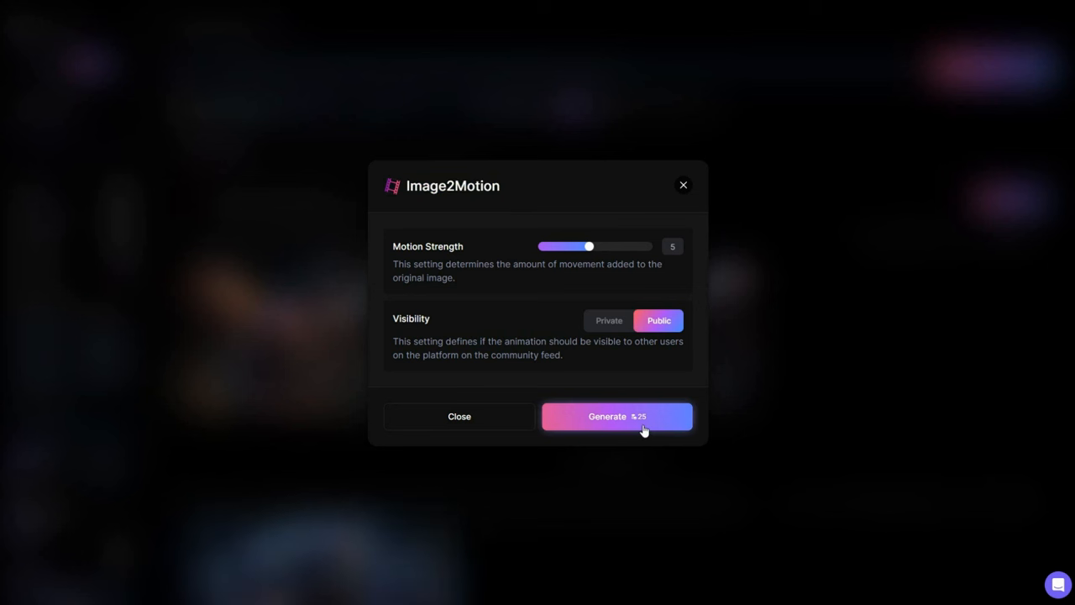
pyautogui.moveTo(624, 429)
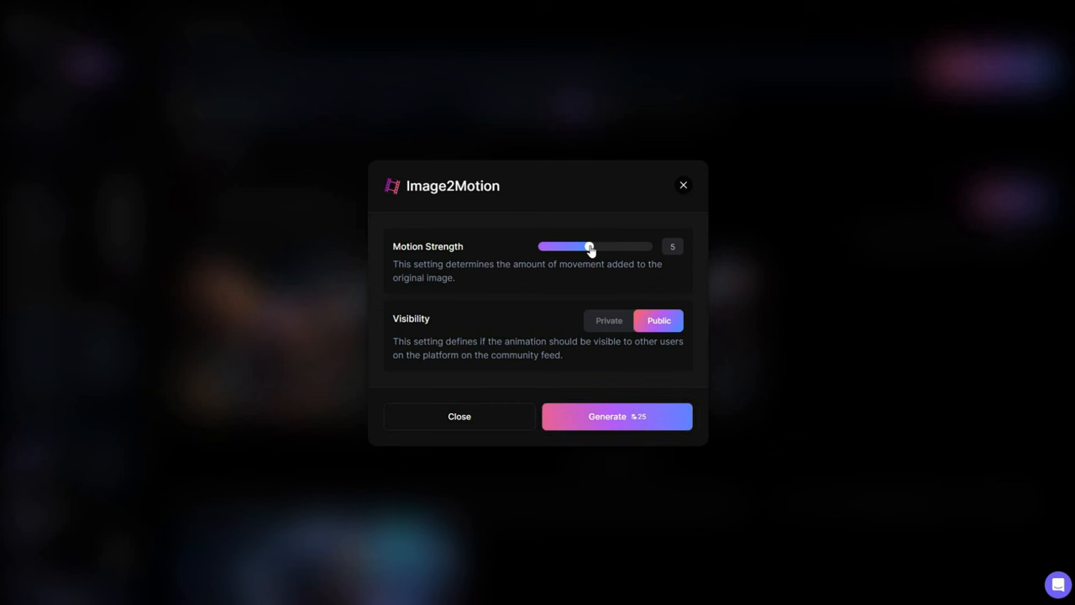
pyautogui.moveTo(590, 246); pyautogui.dragTo(602, 246)
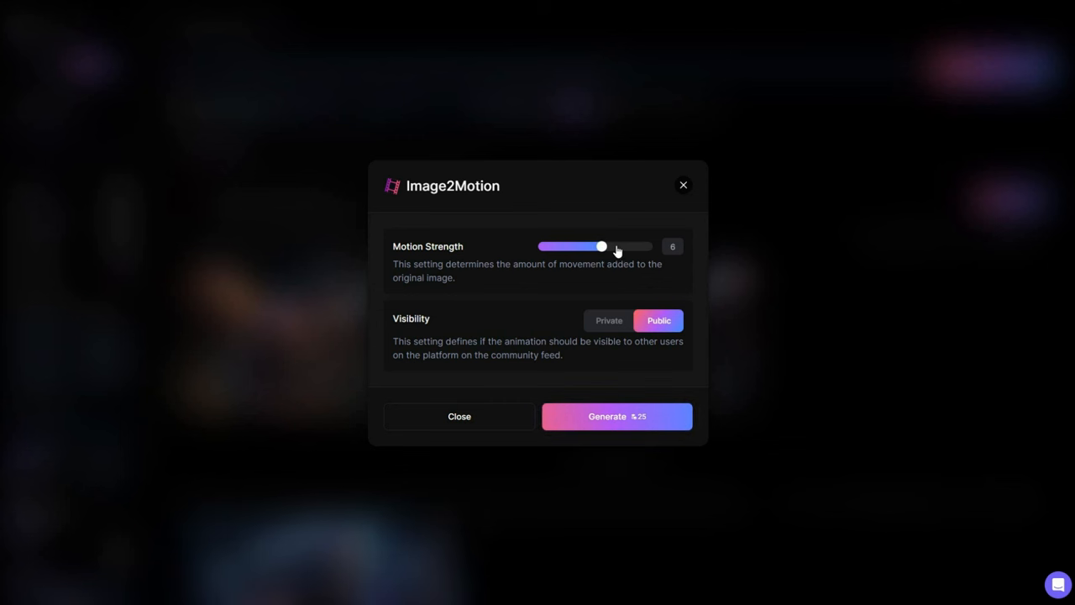
pyautogui.moveTo(601, 246); pyautogui.dragTo(588, 246)
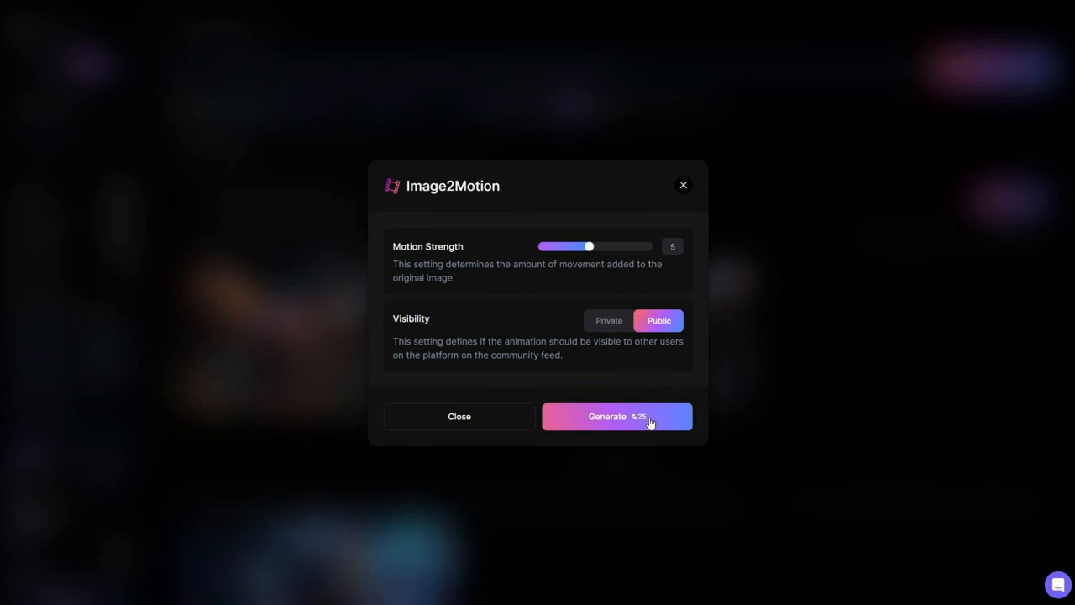
# Generate the alien motion video, then close its preview
pyautogui.click(616, 416)
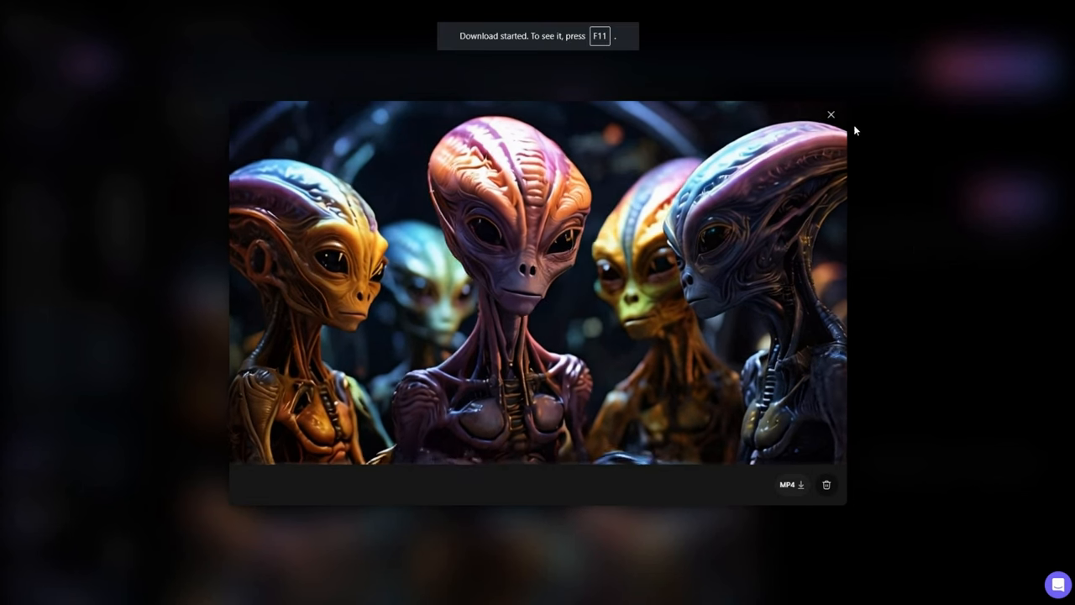
pyautogui.click(831, 114)
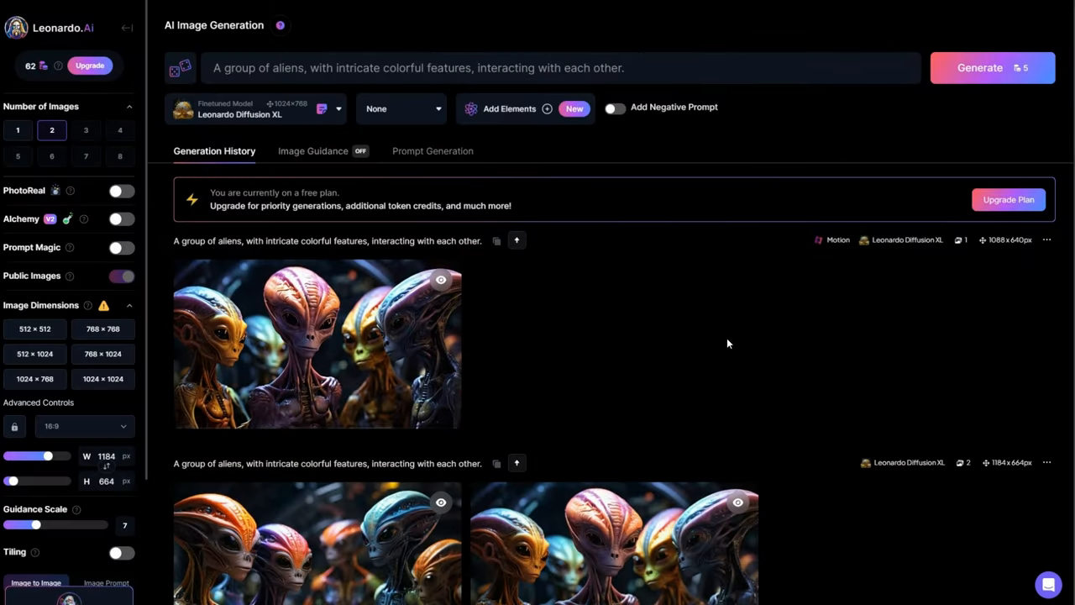